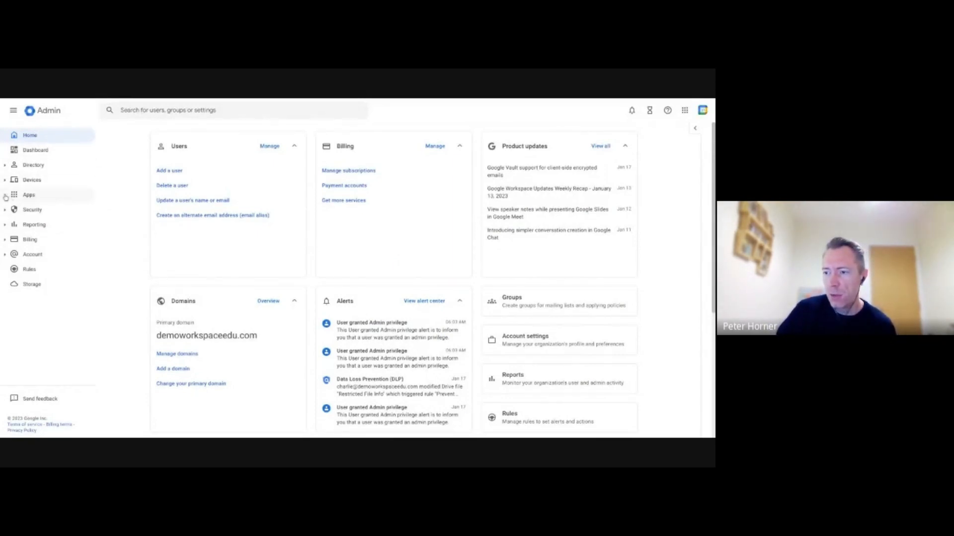
- Go from Apps through Google Workspace to the Cloud Search service
{"action": "left_click", "coordinate": [29, 195]}
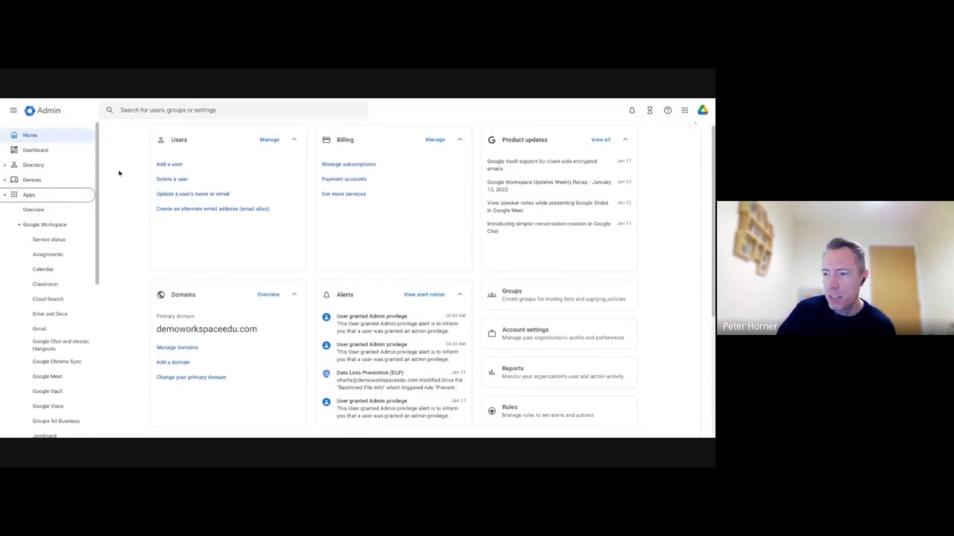
{"action": "scroll", "scroll_direction": "down", "scroll_amount": 3}
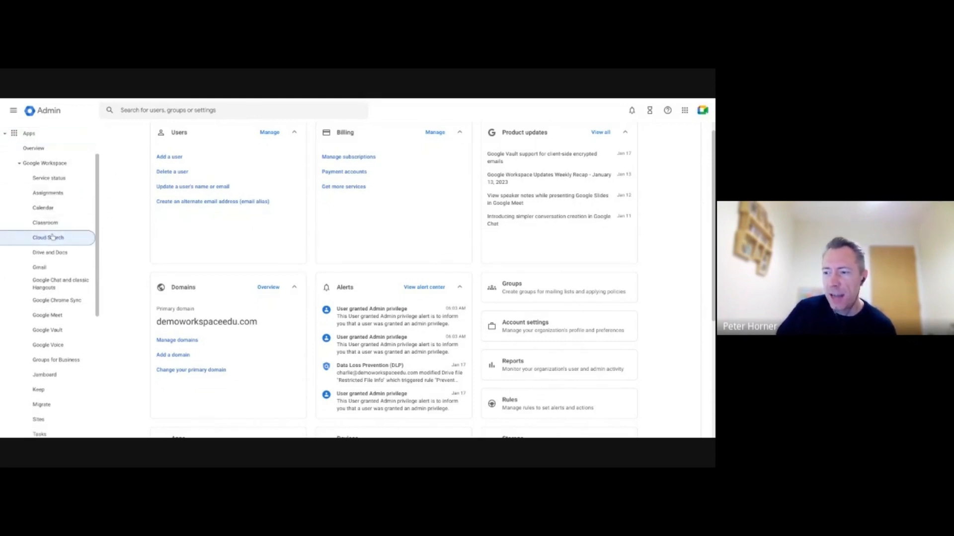
{"action": "left_click", "coordinate": [47, 238]}
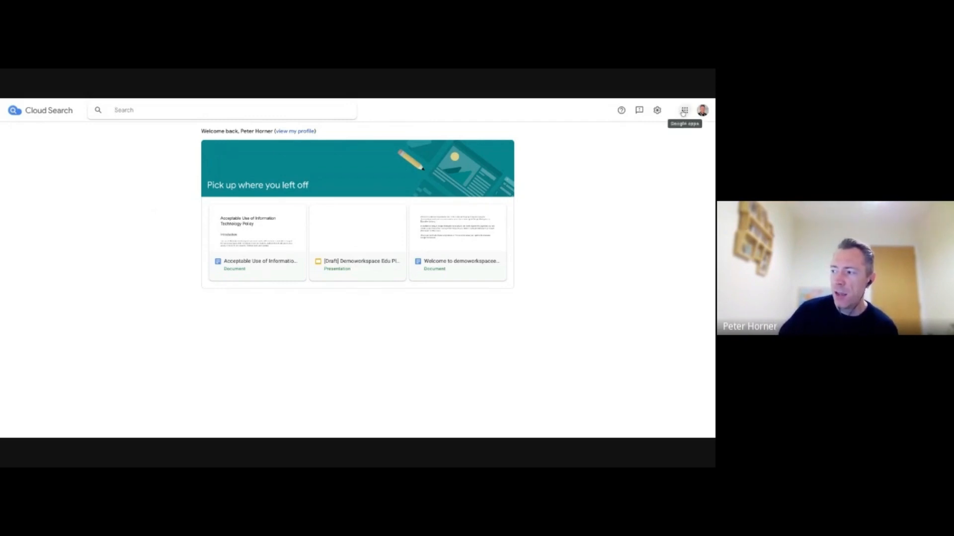
- Launch Cloud Search from the Google apps launcher
{"action": "left_click", "coordinate": [683, 110]}
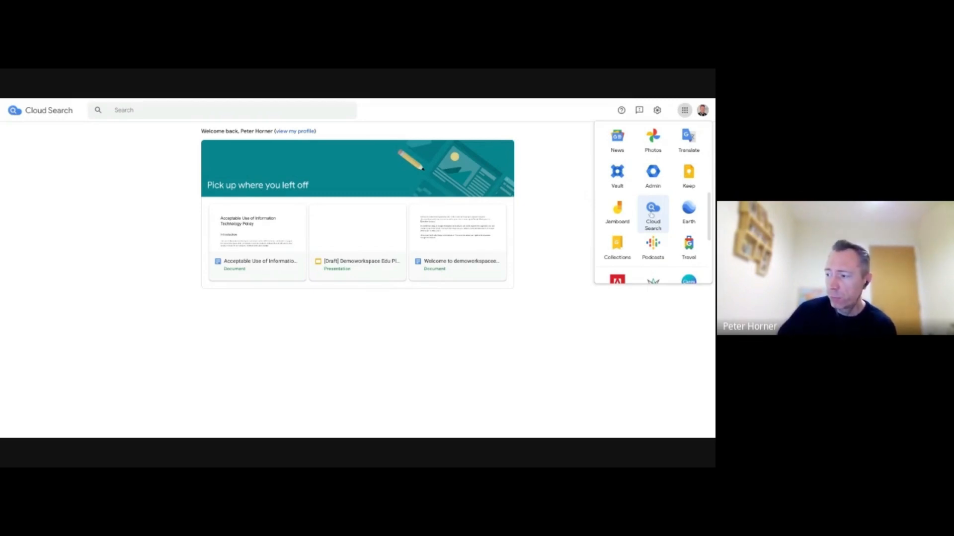
{"action": "left_click", "coordinate": [684, 110]}
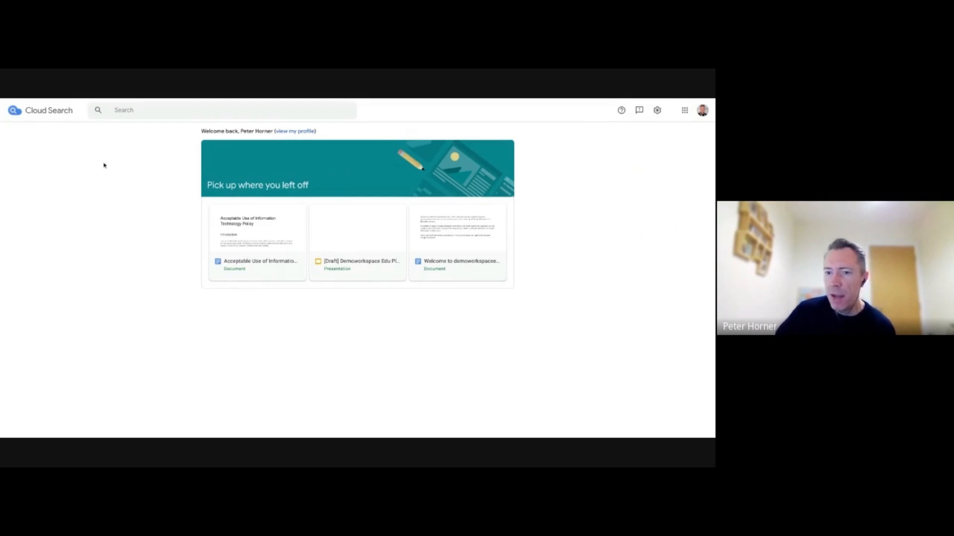
{"action": "mouse_move", "coordinate": [5, 162]}
{"action": "type", "text": "field trip"}
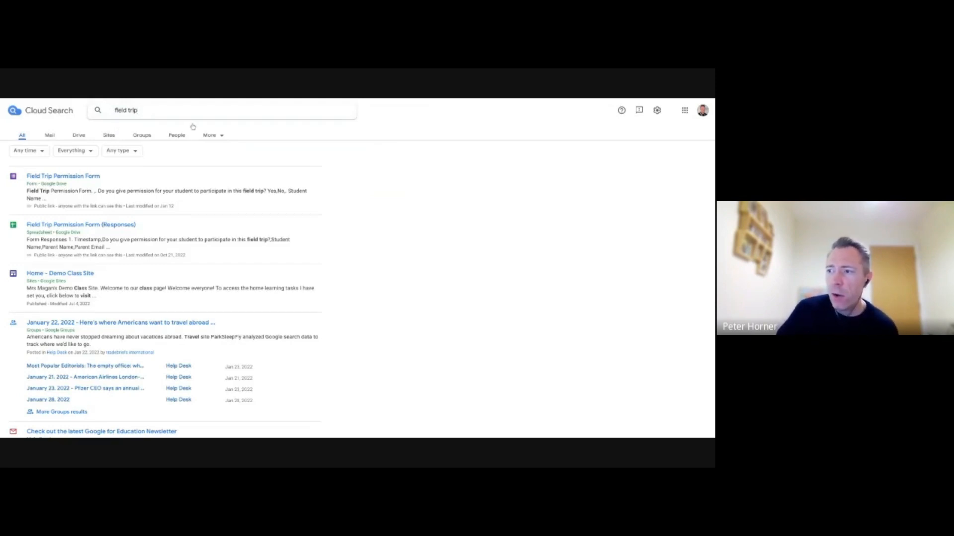
{"action": "mouse_move", "coordinate": [253, 189]}
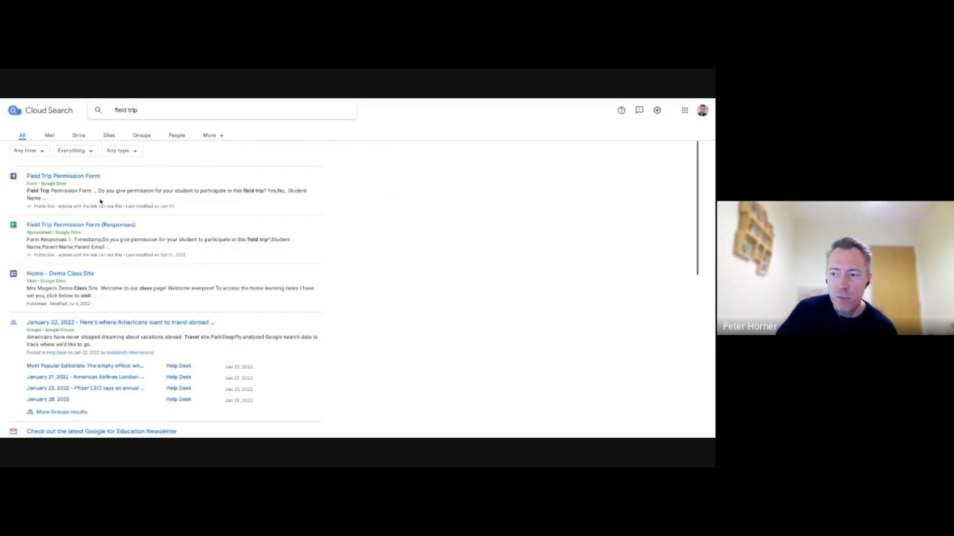
{"action": "scroll", "scroll_direction": "down", "scroll_amount": 3}
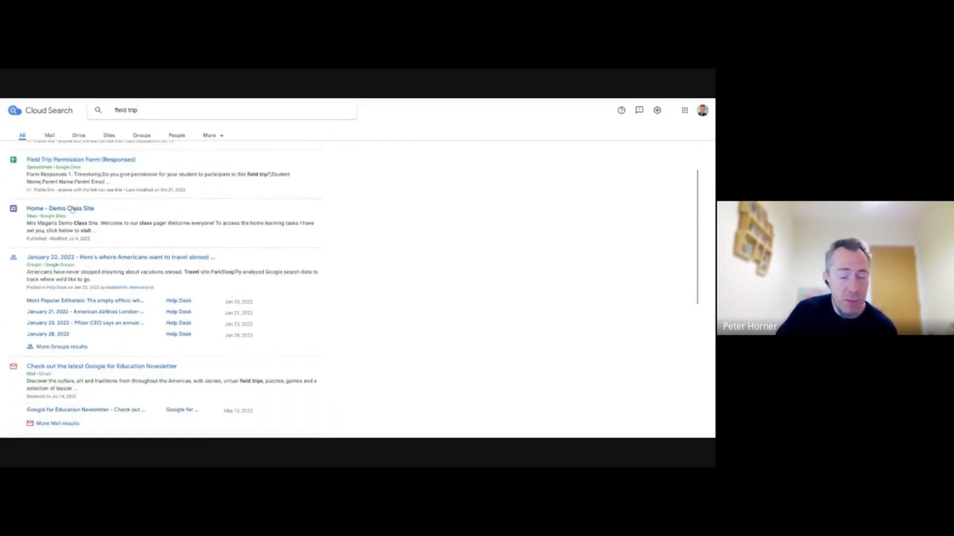
{"action": "scroll", "scroll_direction": "down", "scroll_amount": 3}
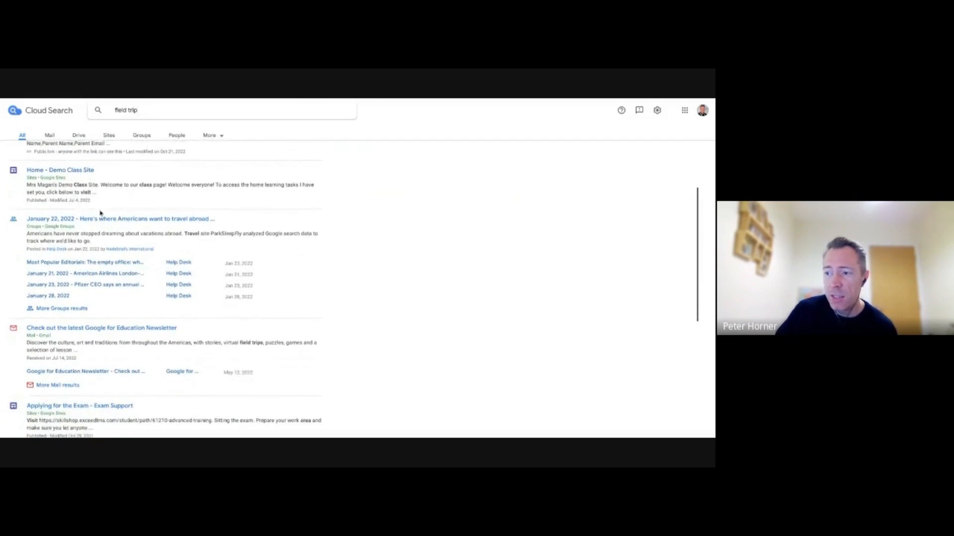
{"action": "scroll", "scroll_direction": "down", "scroll_amount": 3}
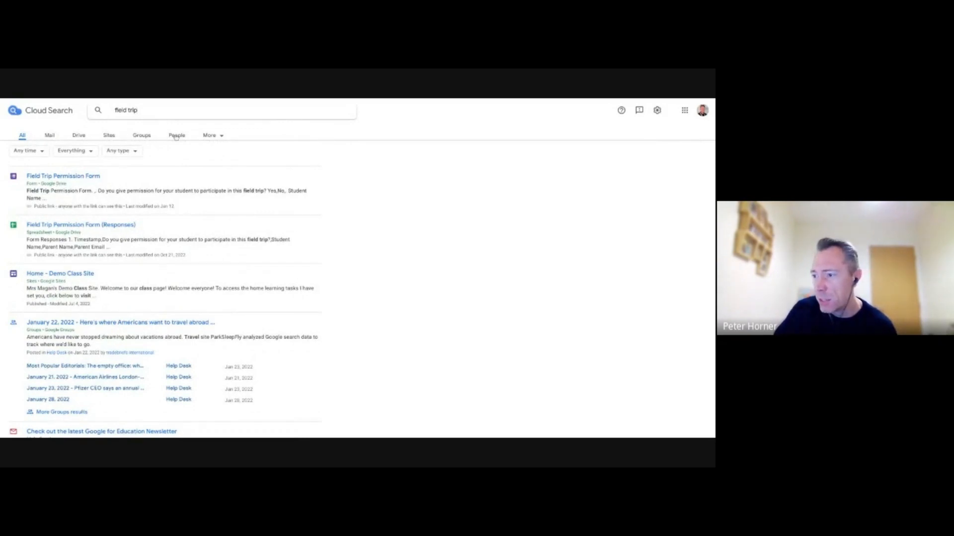
{"action": "left_click", "coordinate": [210, 135]}
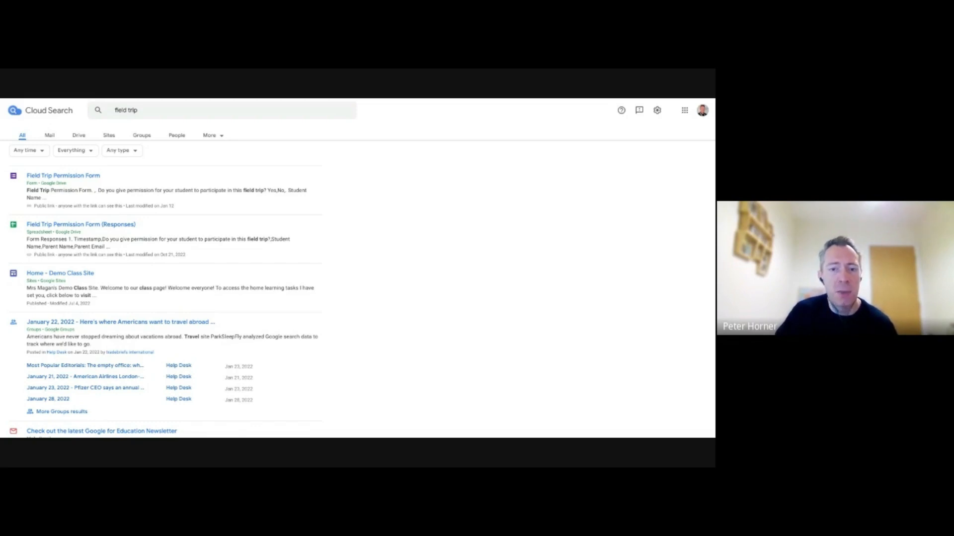
{"action": "mouse_move", "coordinate": [204, 212]}
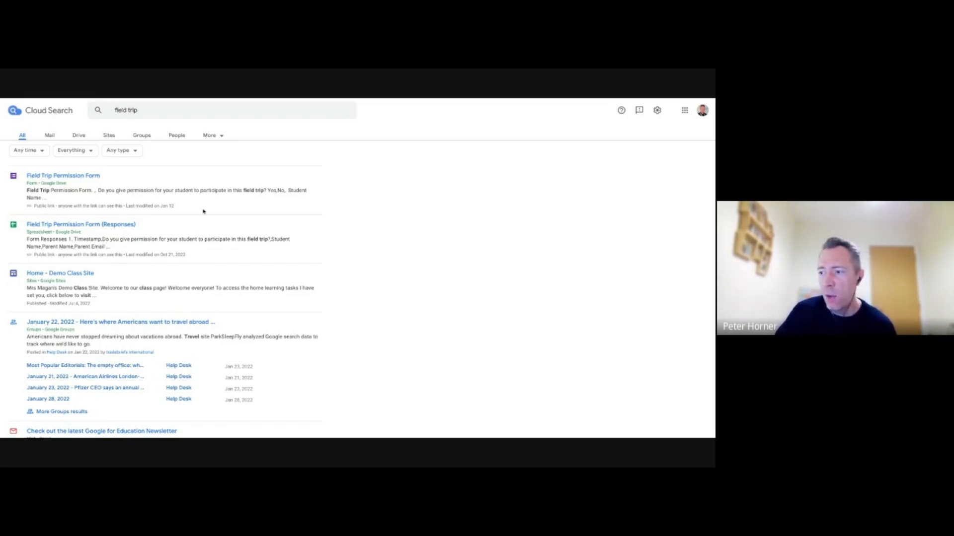
{"action": "mouse_move", "coordinate": [233, 156]}
{"action": "type", "text": " after"}
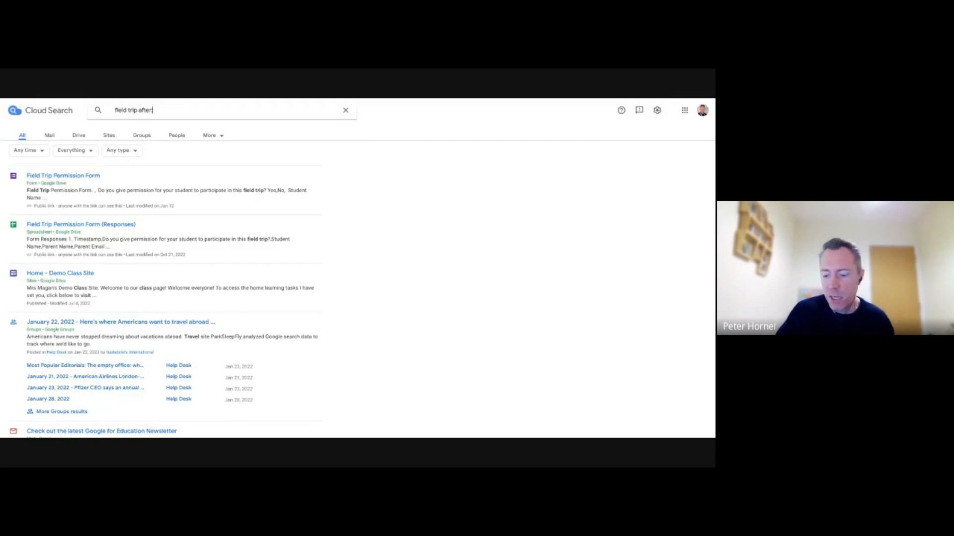
- Search 'documents from Albus Dumbledore', picking him from the suggestions
{"action": "left_click", "coordinate": [345, 111]}
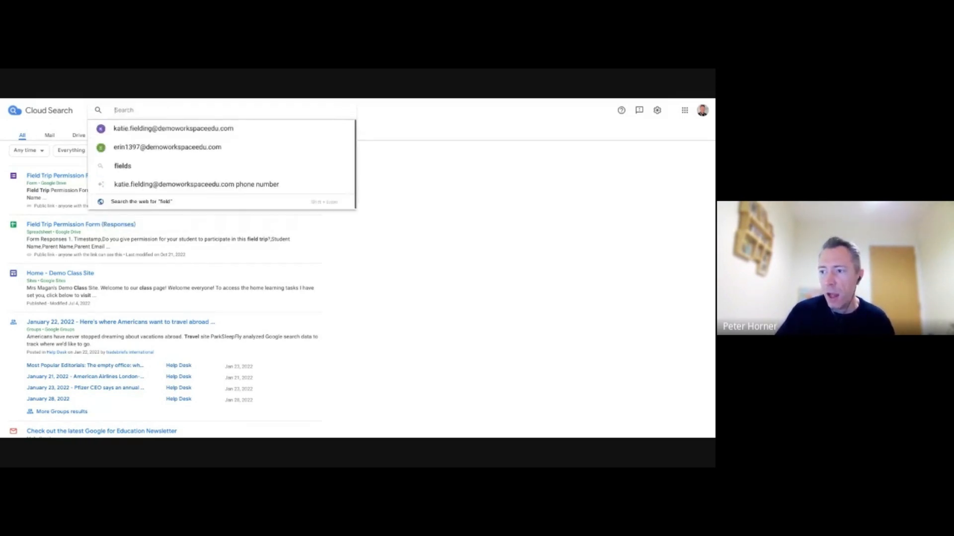
{"action": "type", "text": "d"}
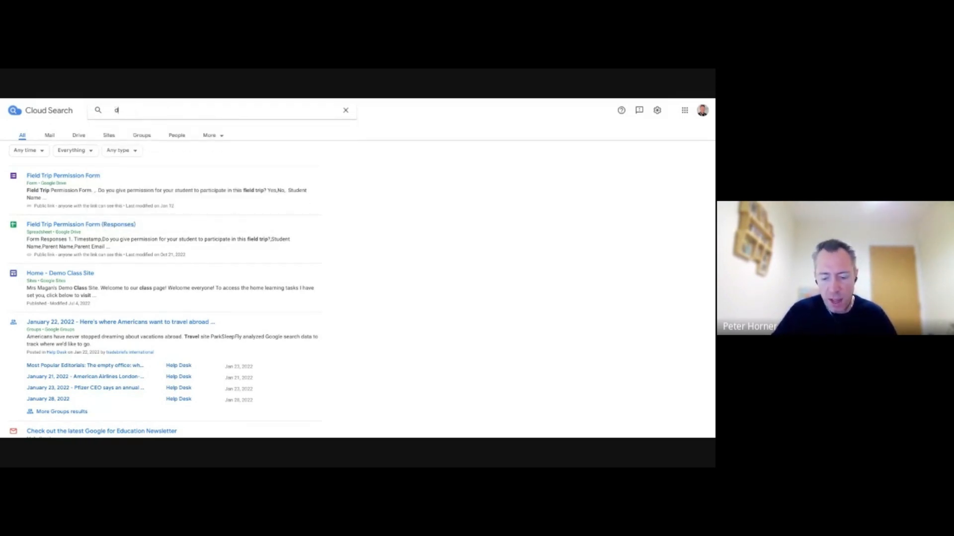
{"action": "type", "text": "ocuments from"}
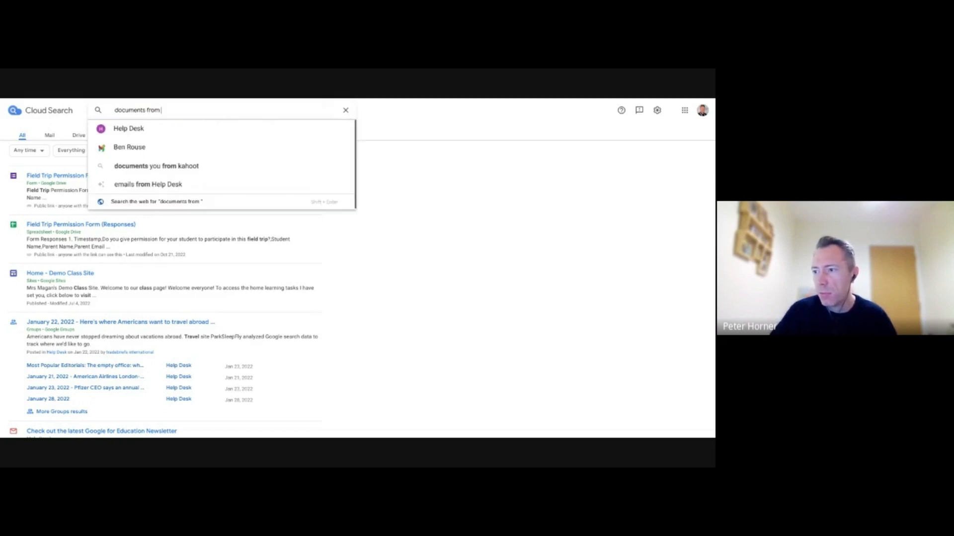
{"action": "type", "text": "al"}
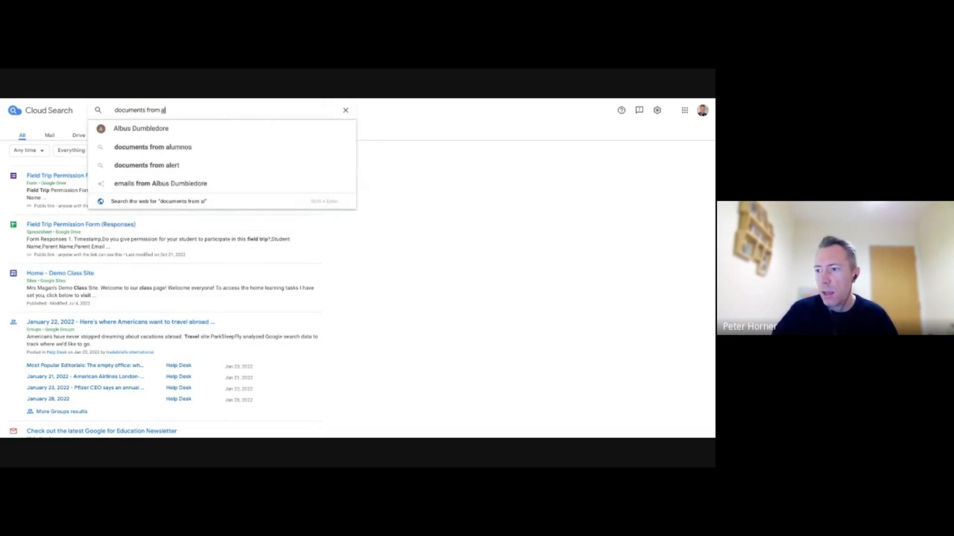
{"action": "left_click", "coordinate": [141, 128]}
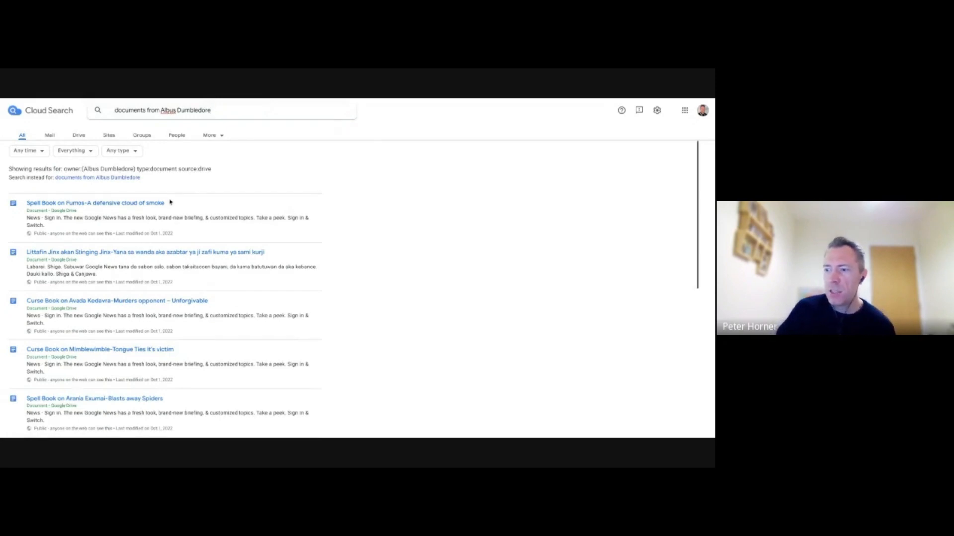
- Search 'Albus Dumbledore', view his People entry, then return to All results
{"action": "scroll", "scroll_direction": "down", "scroll_amount": 3}
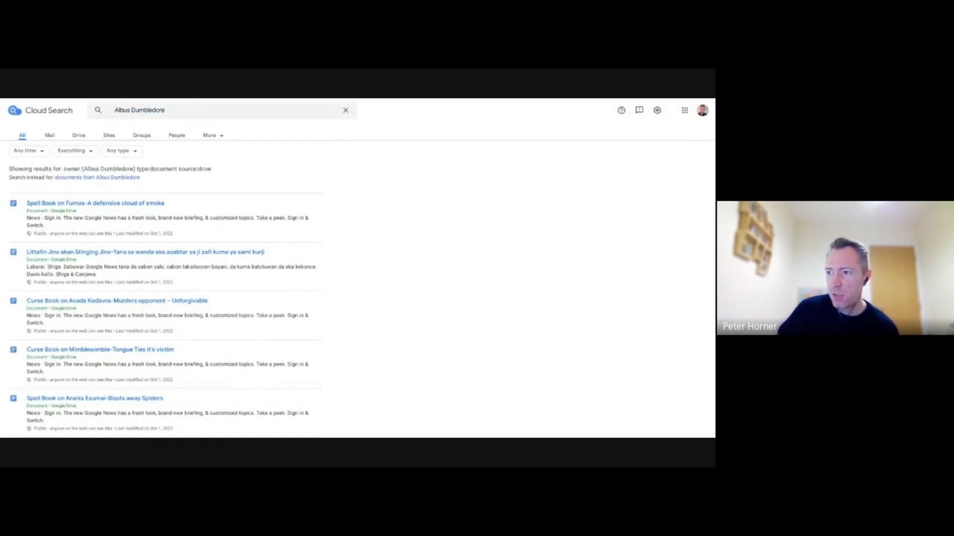
{"action": "left_click", "coordinate": [177, 135]}
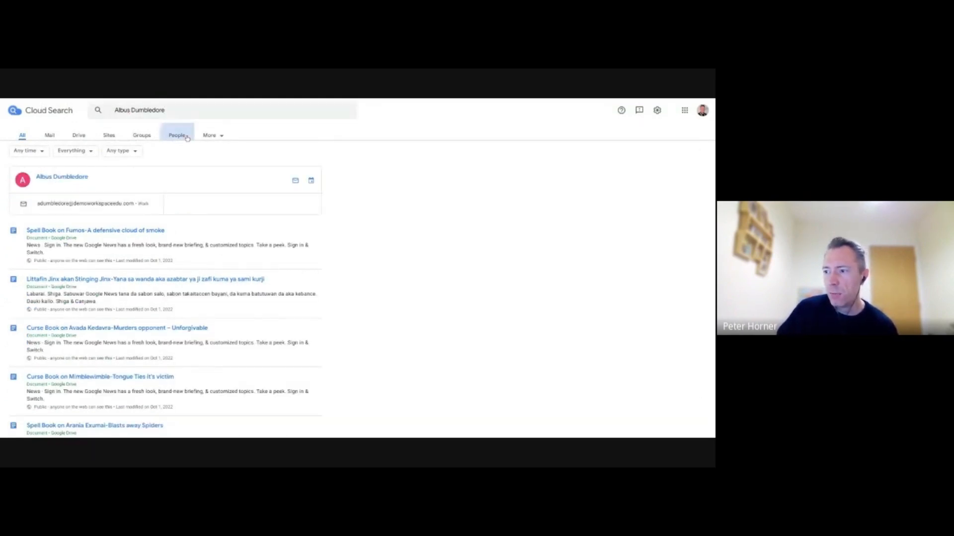
{"action": "left_click", "coordinate": [177, 135]}
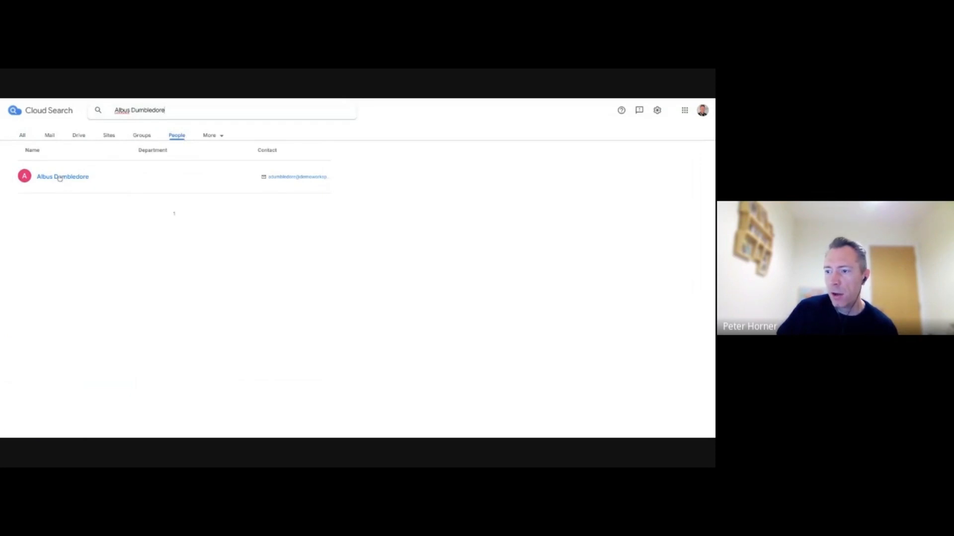
{"action": "left_click", "coordinate": [62, 176]}
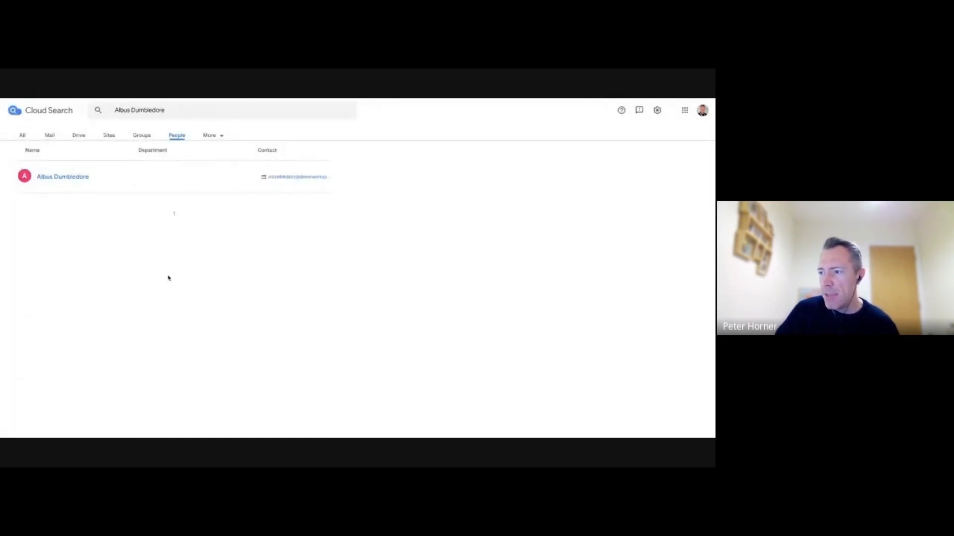
{"action": "left_click", "coordinate": [22, 135]}
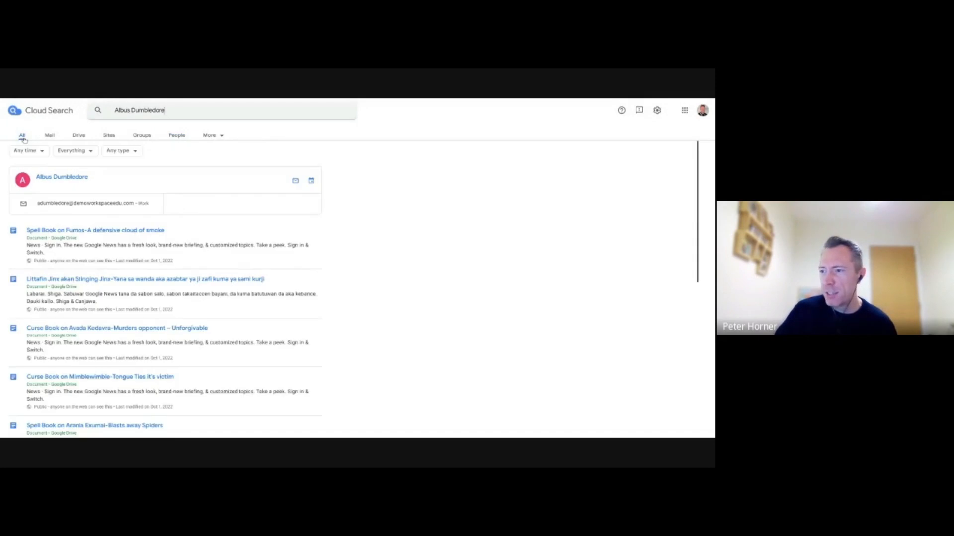